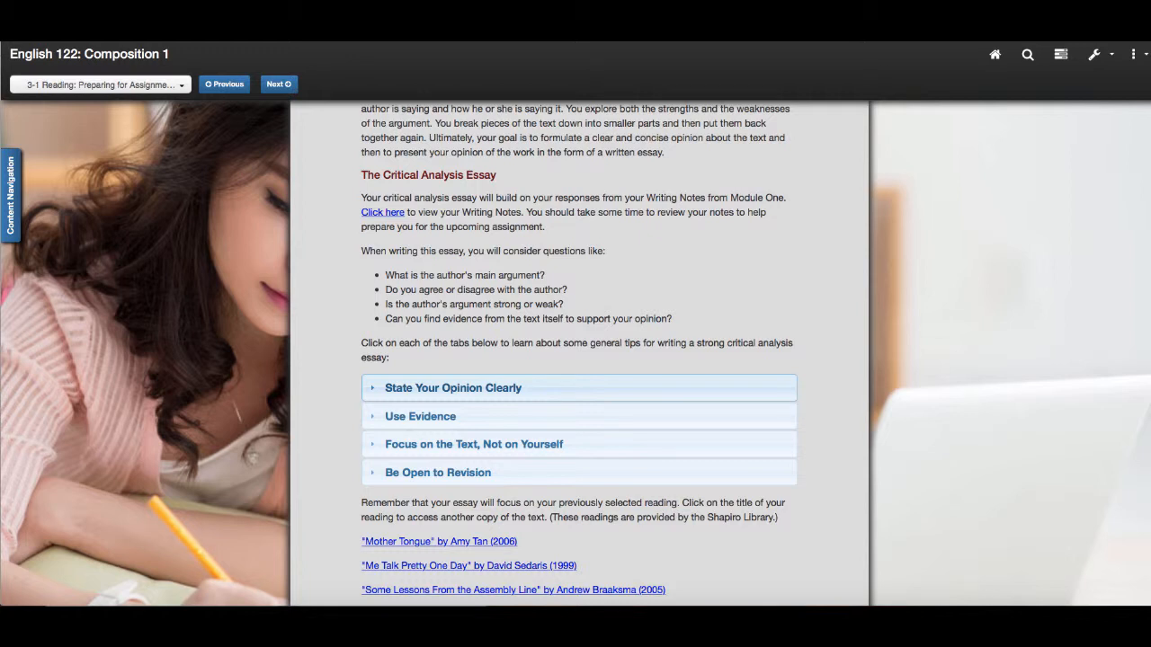
# Scroll down the 3-2 Assignment 1, Milestone 1 Writing Plan Draft submission page.
pyautogui.scroll(-3)
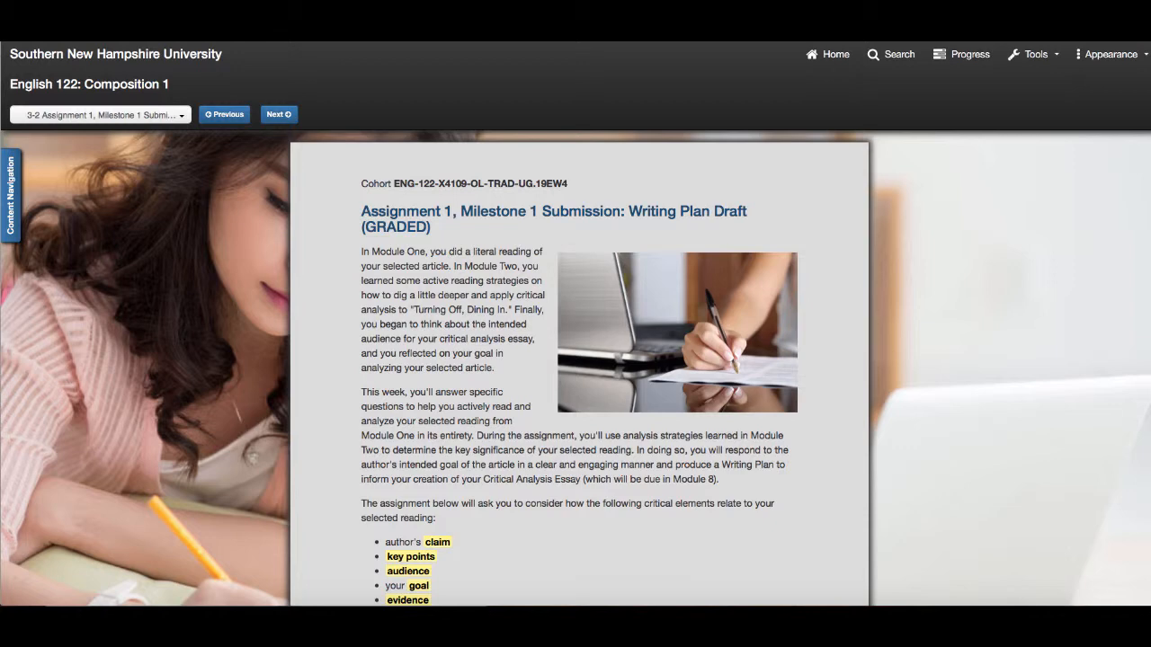
pyautogui.scroll(-3)
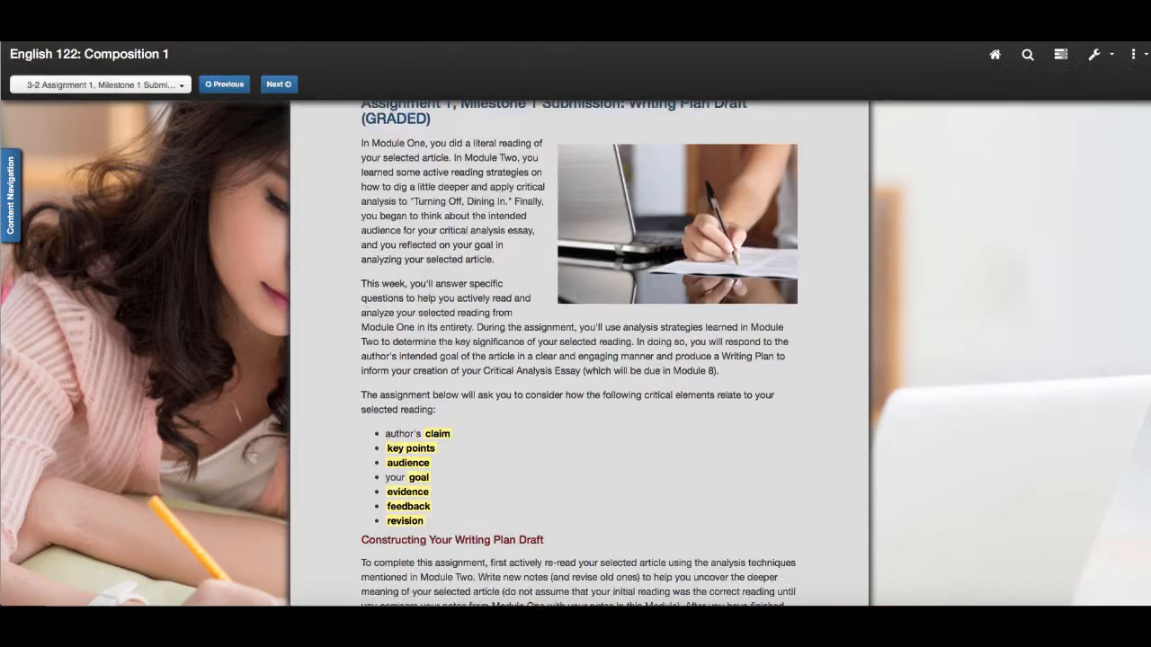
pyautogui.scroll(3)
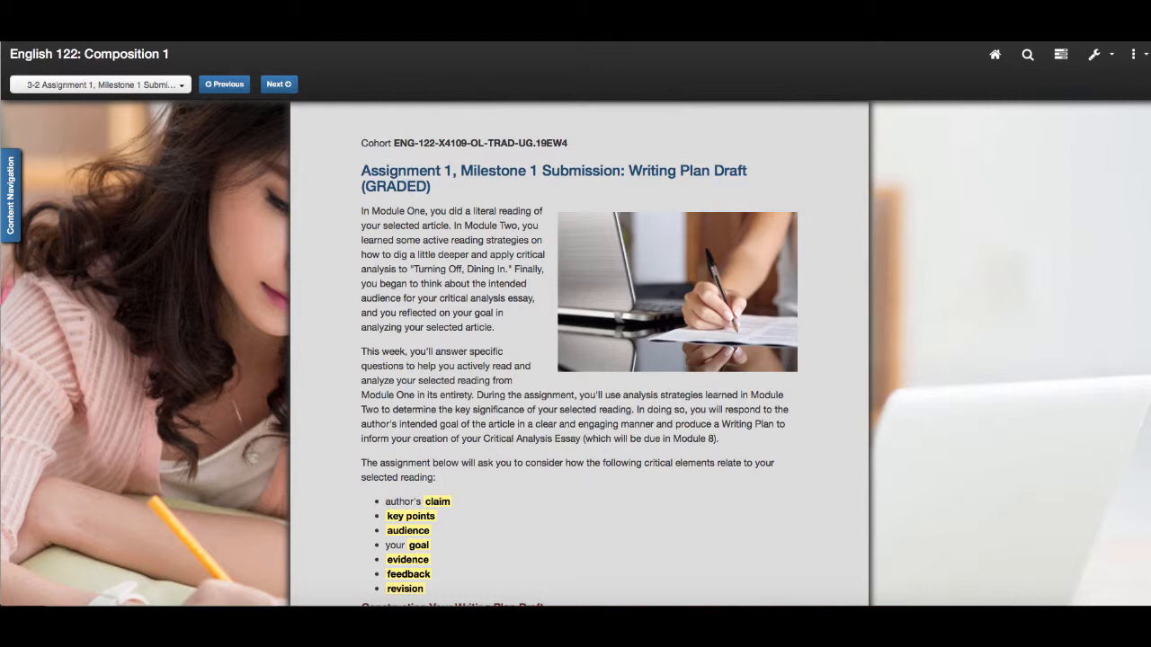
pyautogui.scroll(-3)
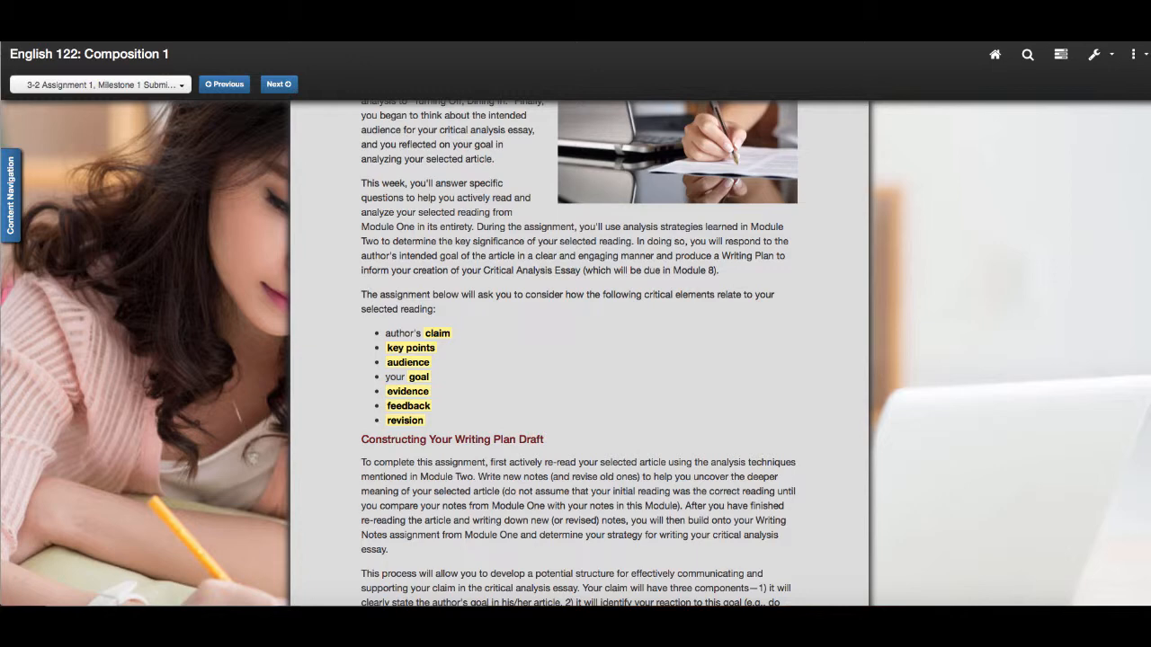
pyautogui.scroll(-3)
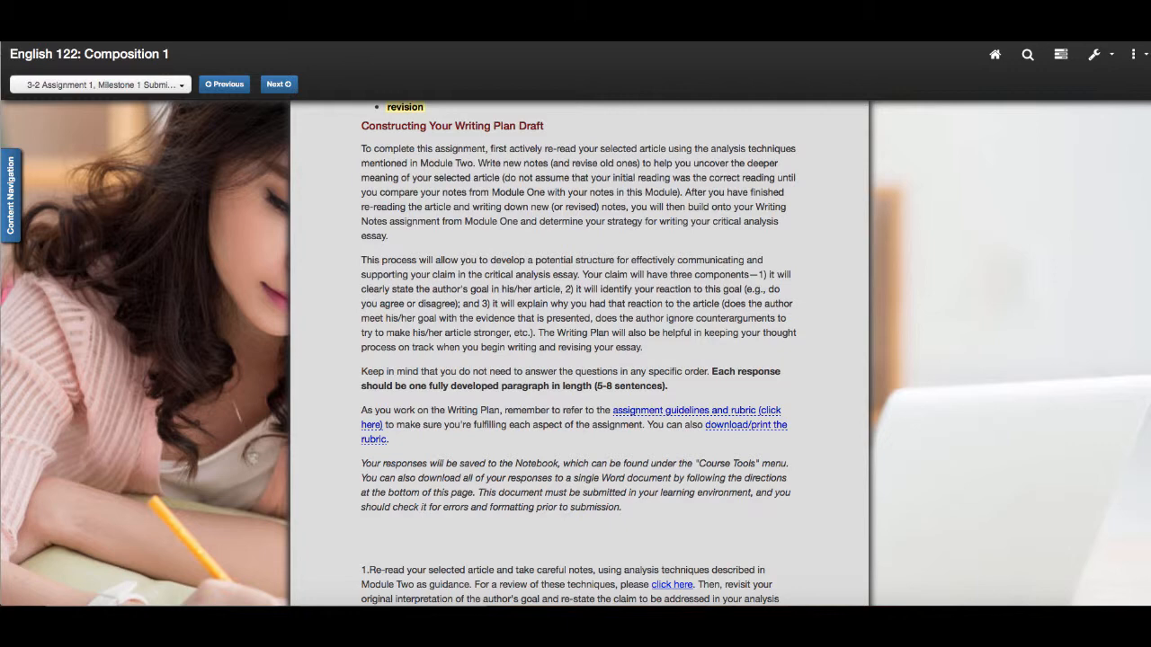
pyautogui.scroll(-3)
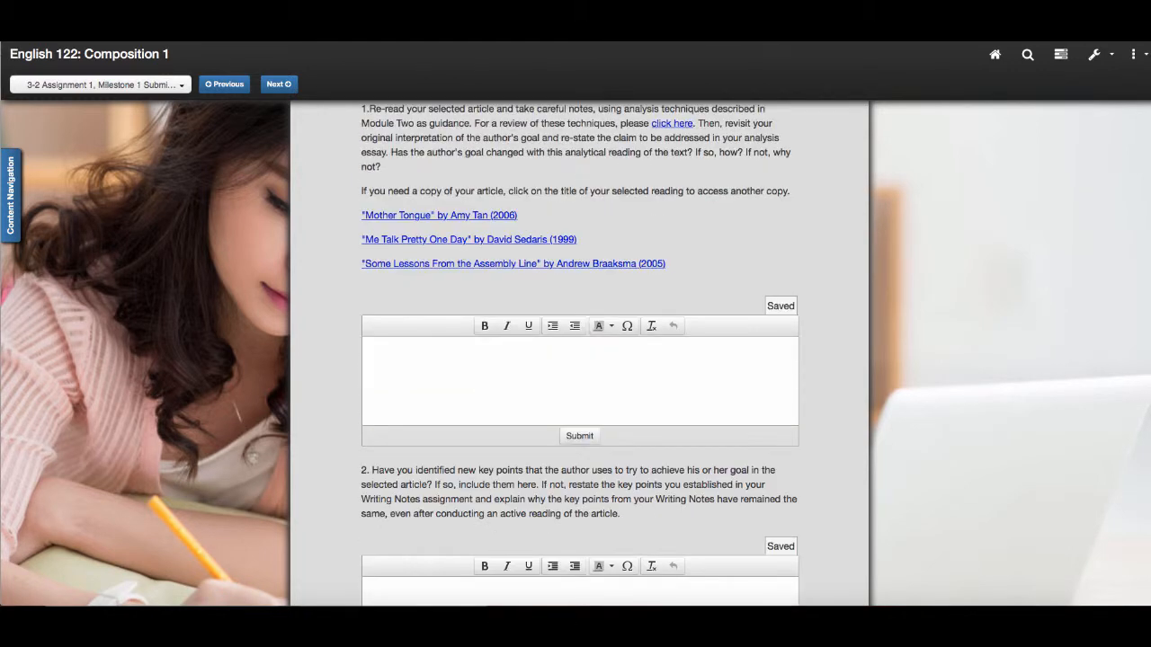
# Scroll past the question boxes to the assignment guidelines and rubric link.
pyautogui.scroll(-3)
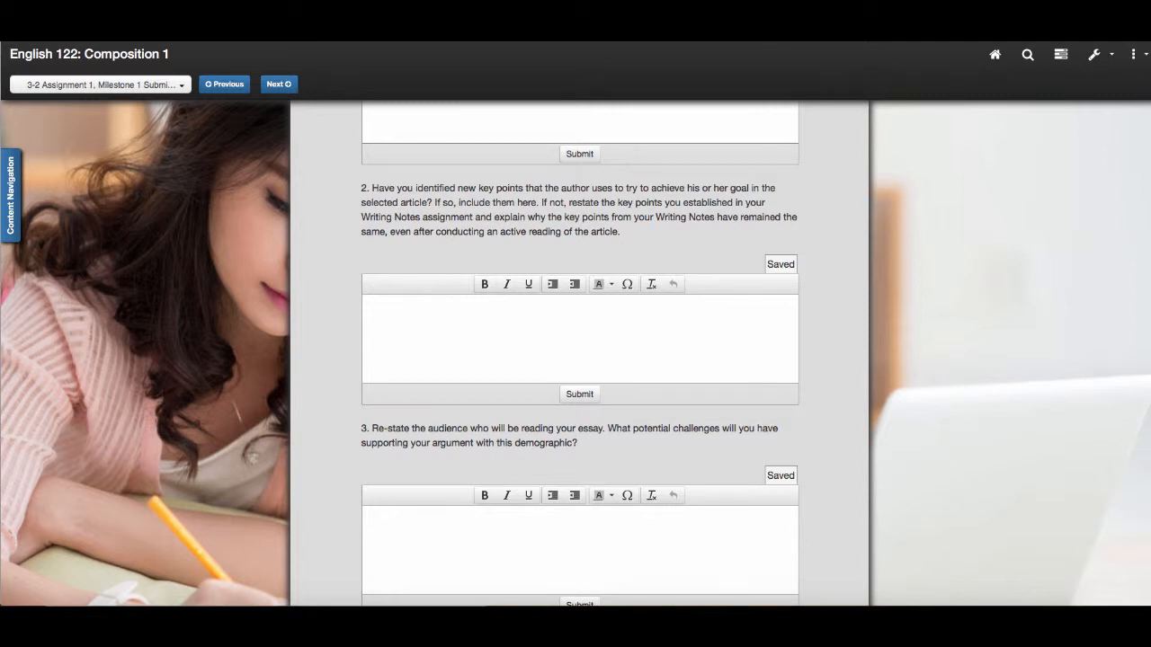
pyautogui.scroll(-3)
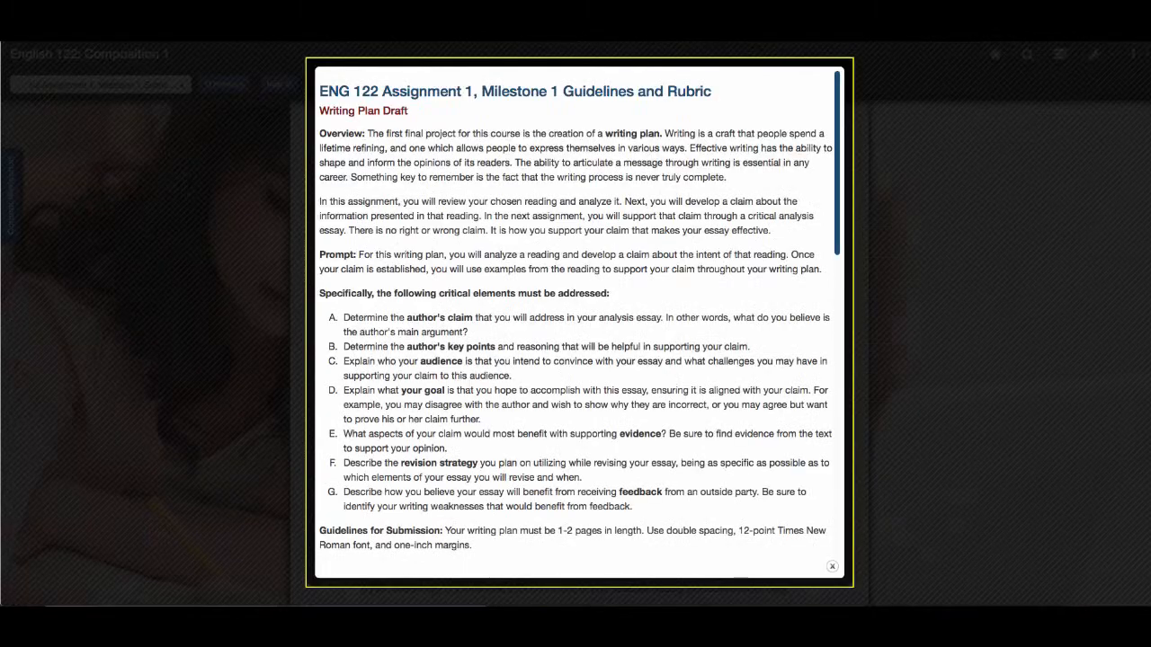
pyautogui.scroll(-3)
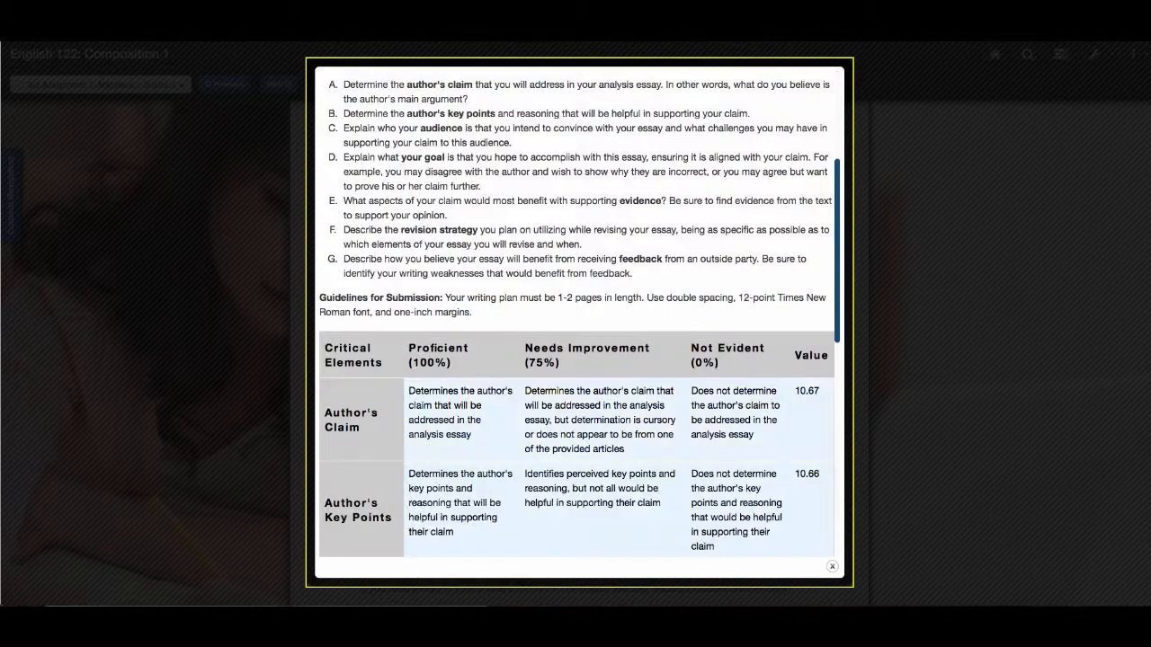
pyautogui.scroll(-3)
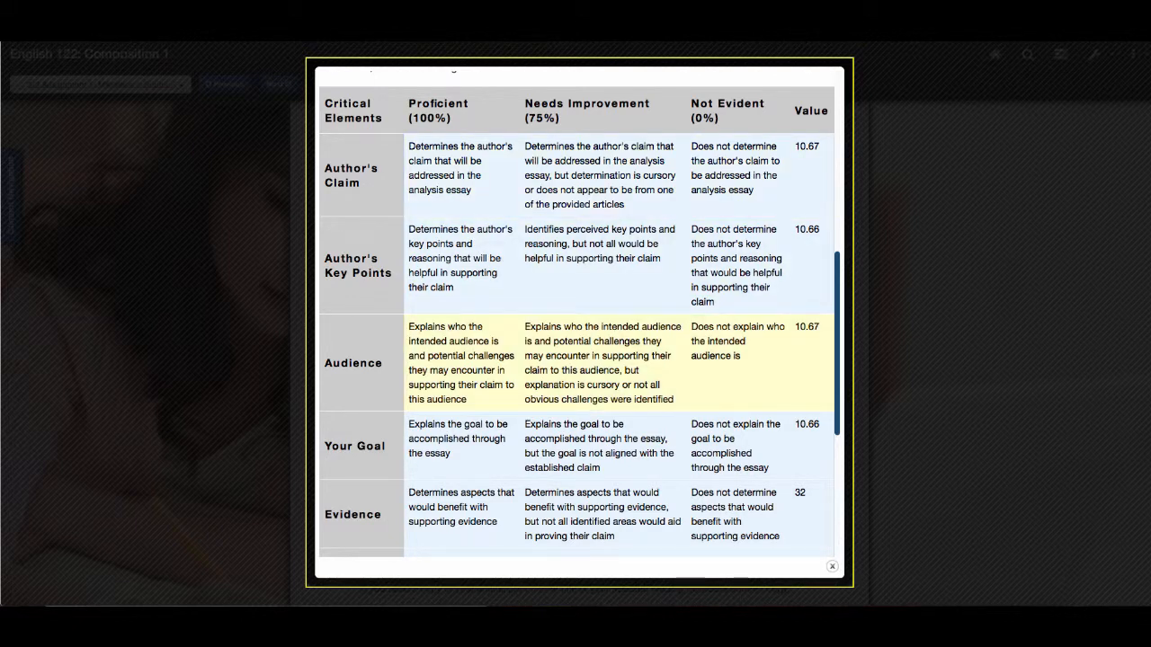
pyautogui.scroll(-3)
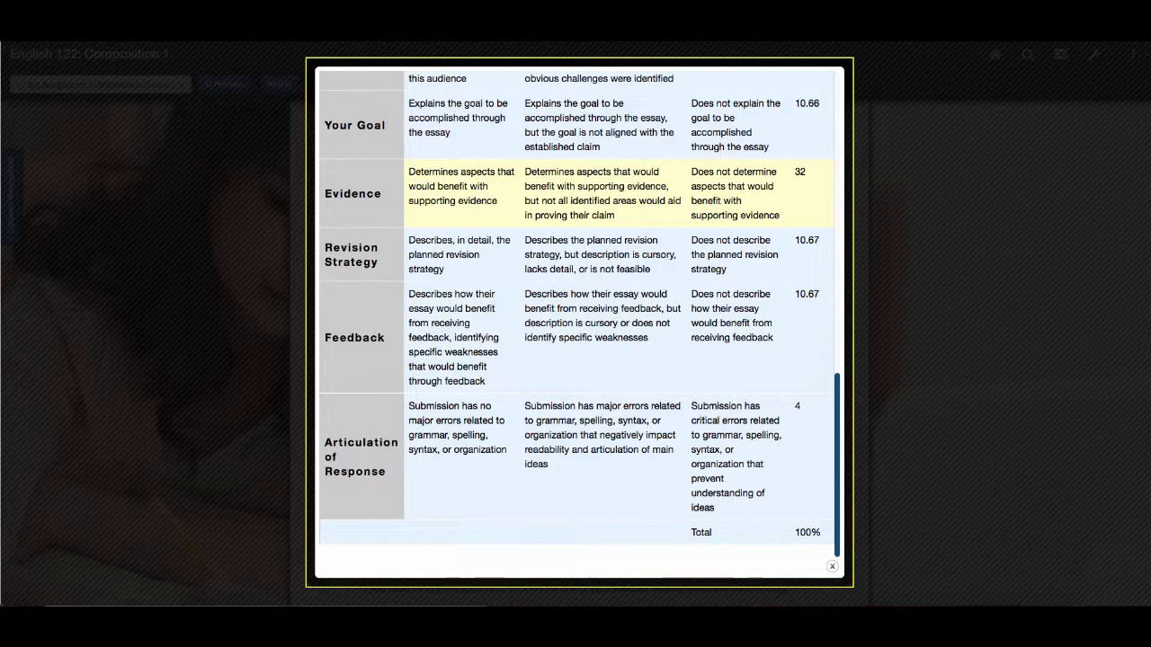
pyautogui.scroll(3)
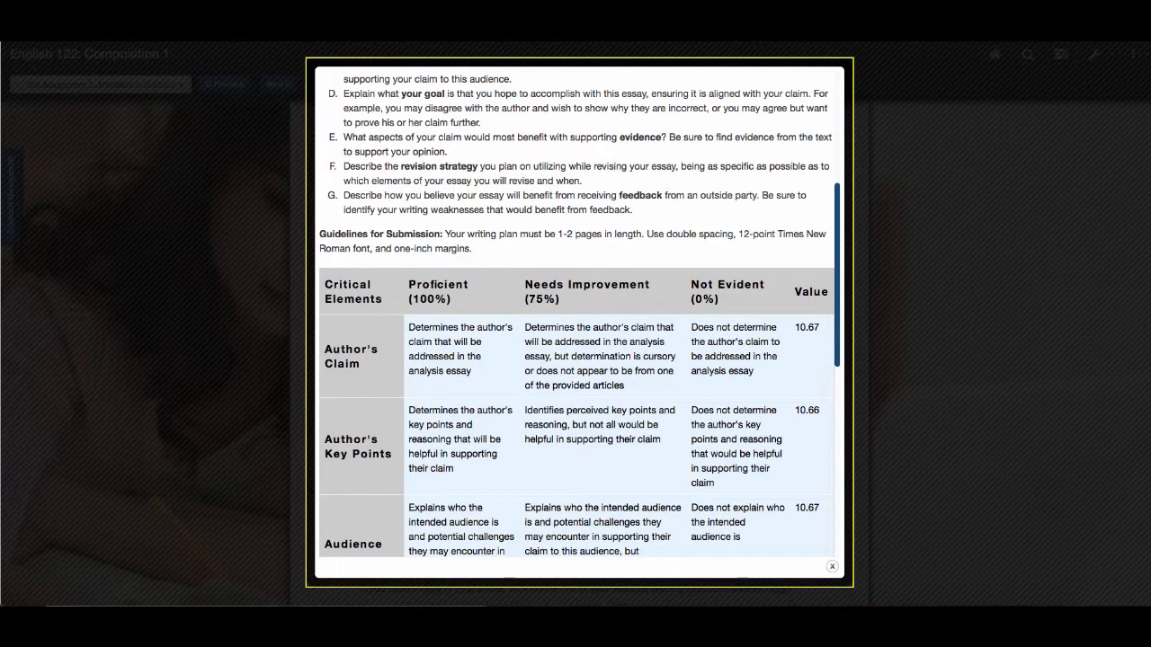
pyautogui.scroll(-3)
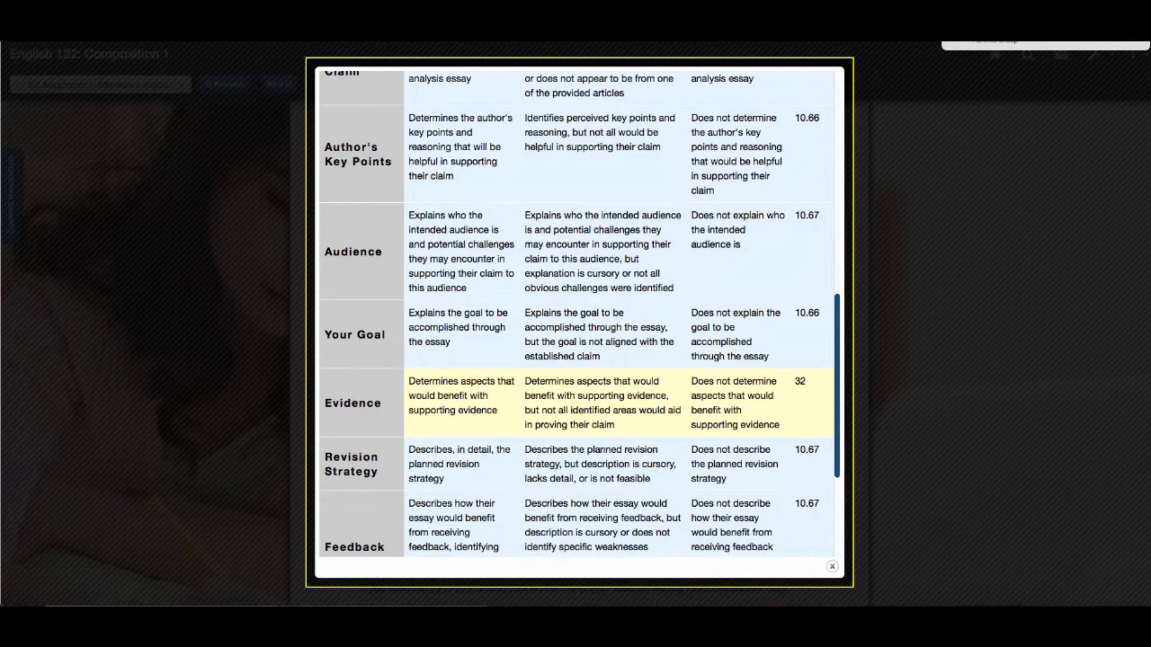
pyautogui.scroll(-3)
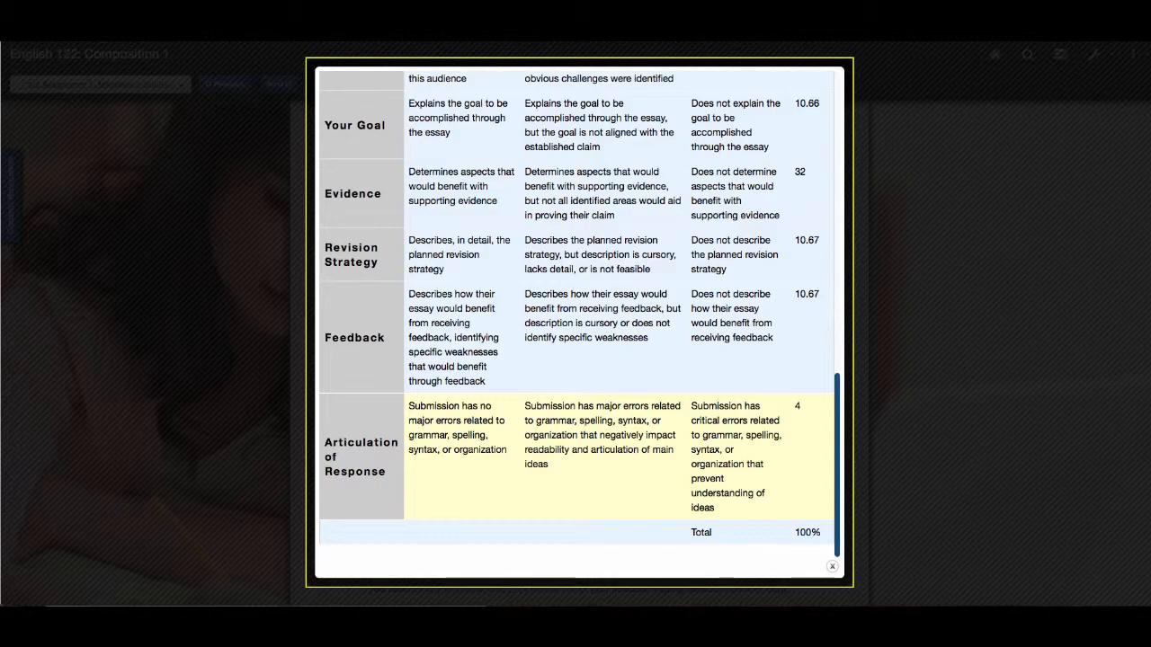
pyautogui.click(832, 566)
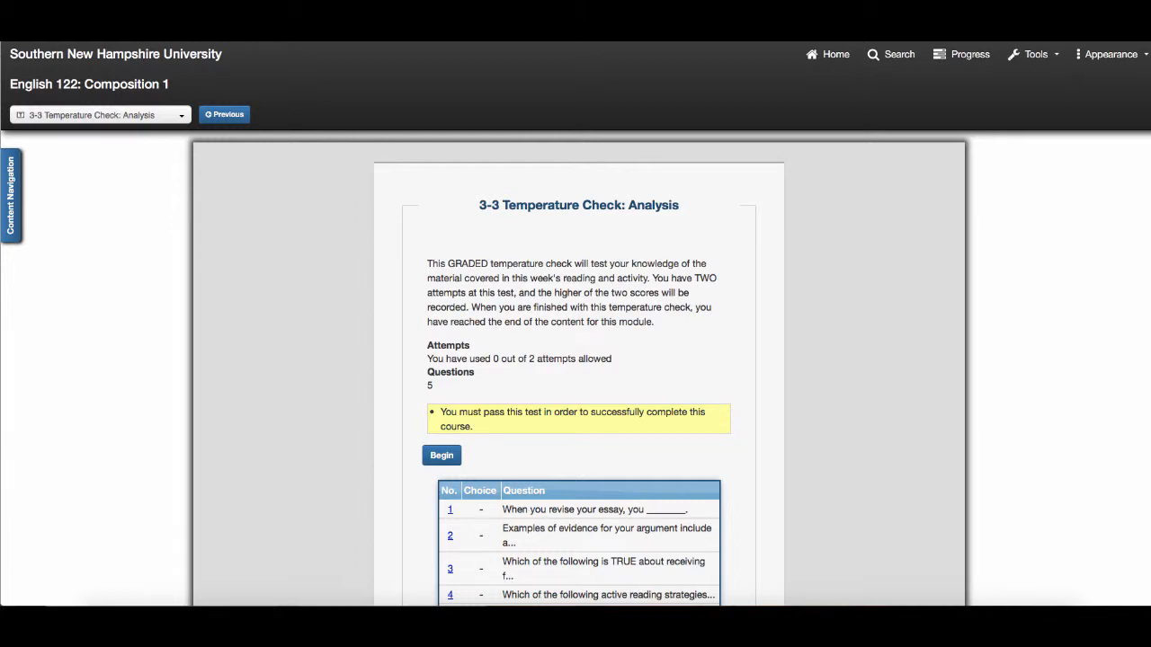
# Scroll the 3-3 Temperature Check: Analysis page to show all five questions and Begin.
pyautogui.scroll(-3)
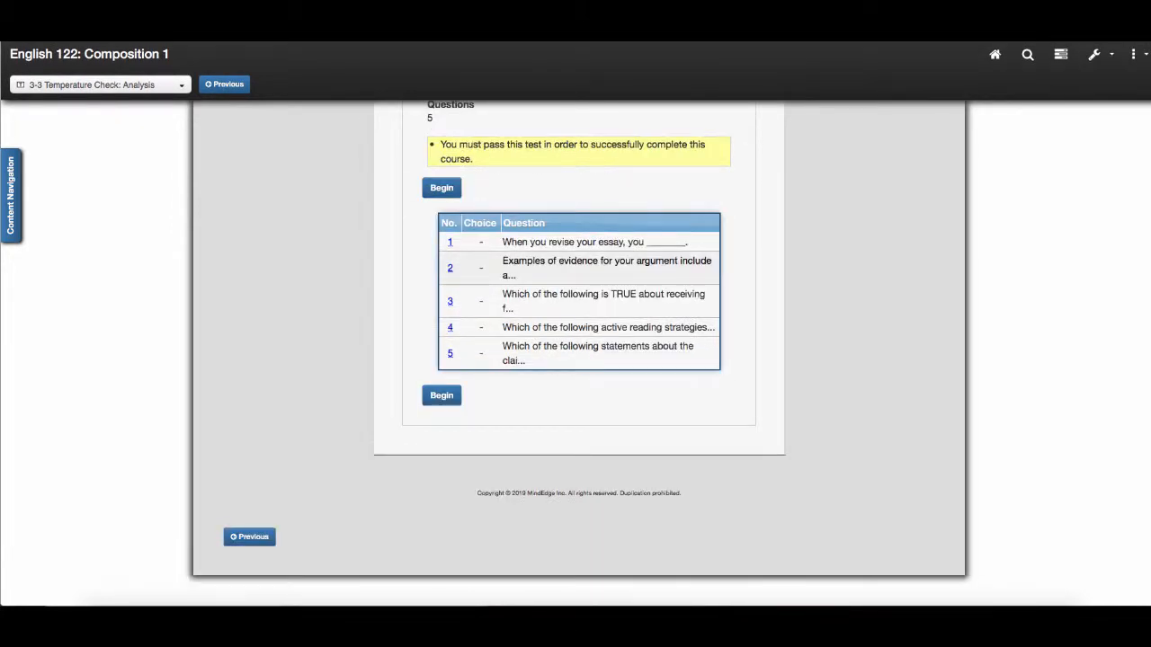